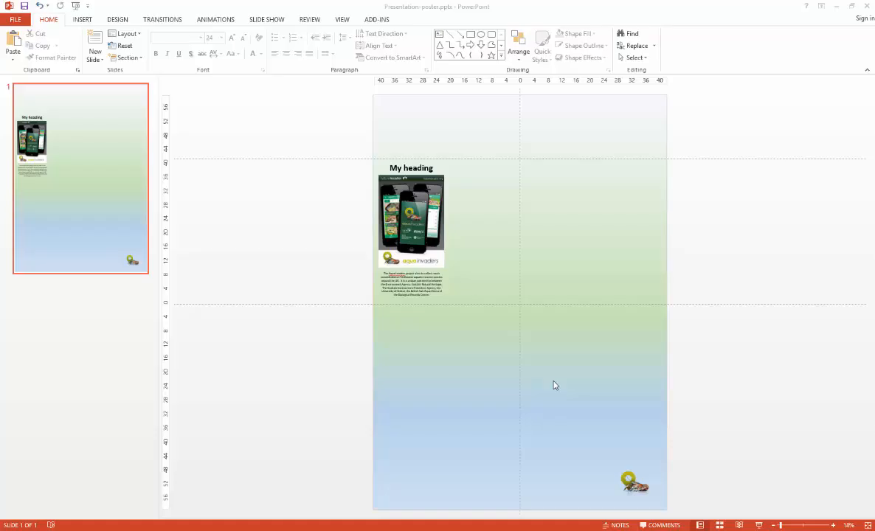
{"action": "mouse_move", "coordinate": [83, 19]}
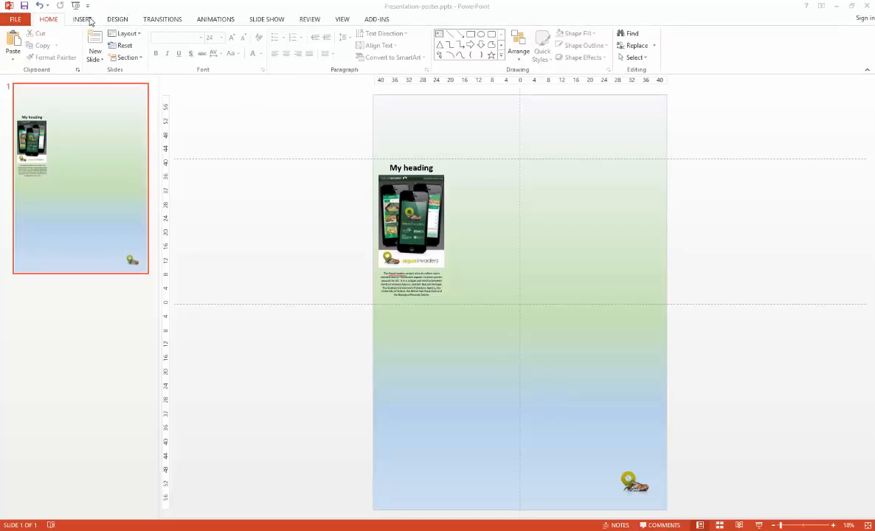
Bring up the Shapes gallery from the Insert ribbon to add a rectangle.
{"action": "left_click", "coordinate": [83, 17]}
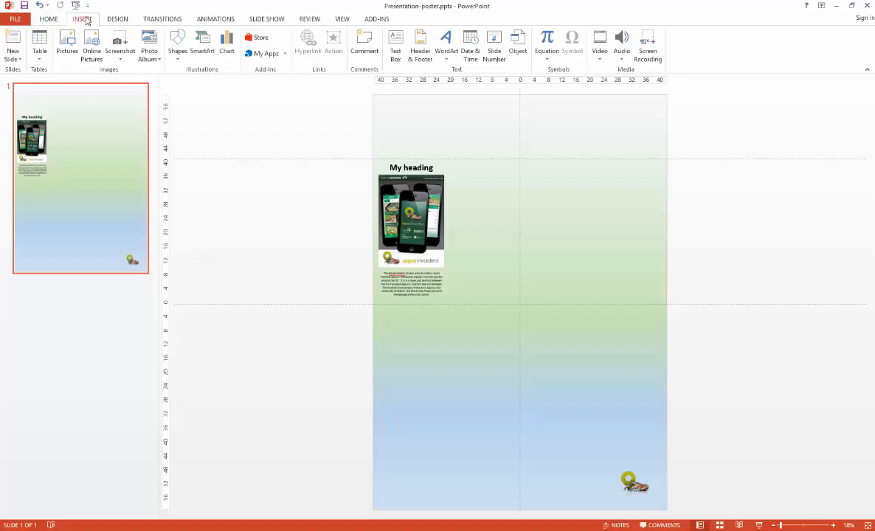
{"action": "left_click", "coordinate": [177, 41]}
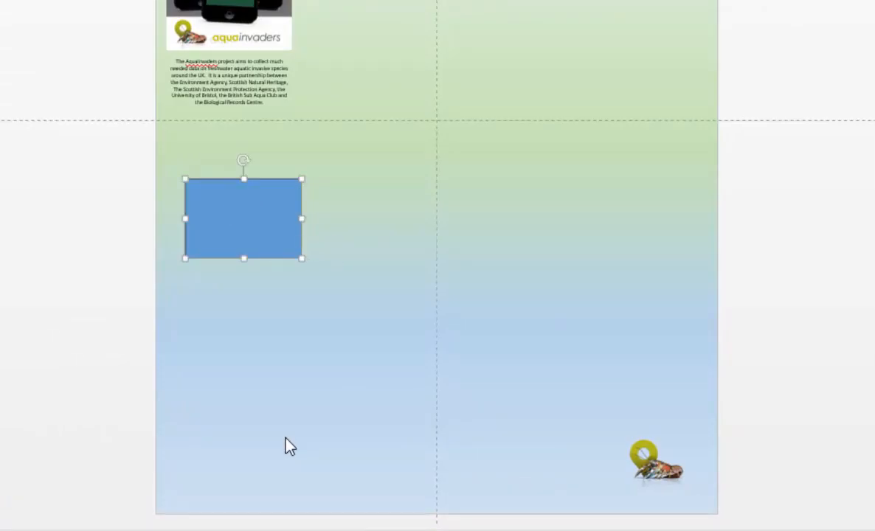
{"action": "mouse_move", "coordinate": [351, 518]}
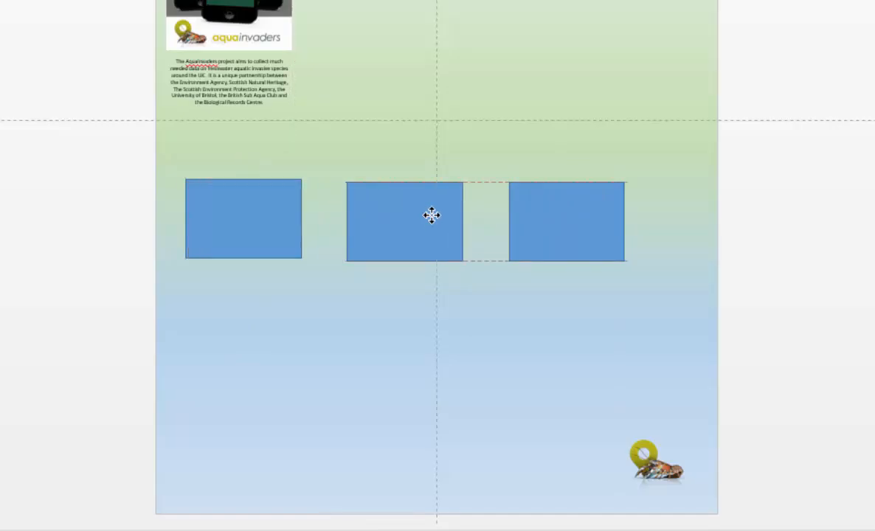
Drag the middle rectangle lower and select the right-hand one, staggering the three heights.
{"action": "left_click_drag", "start_coordinate": [431, 221], "coordinate": [430, 214]}
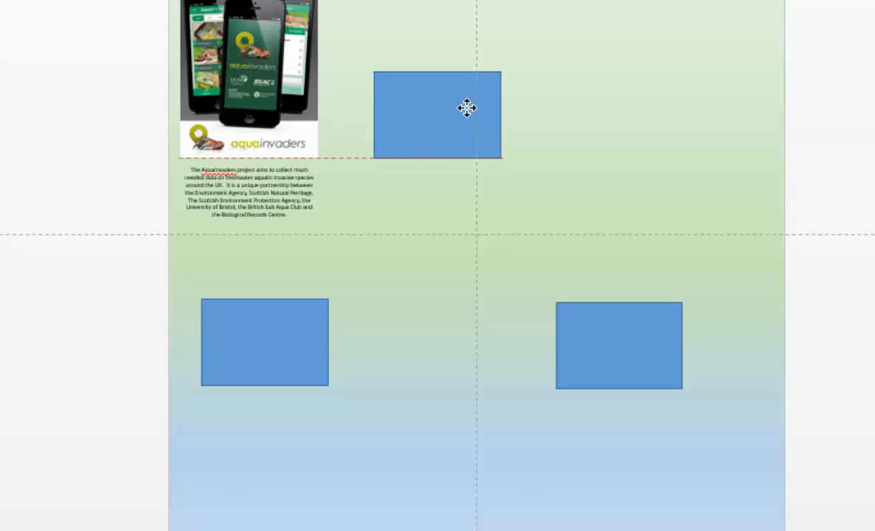
{"action": "left_click_drag", "start_coordinate": [466, 109], "coordinate": [466, 304]}
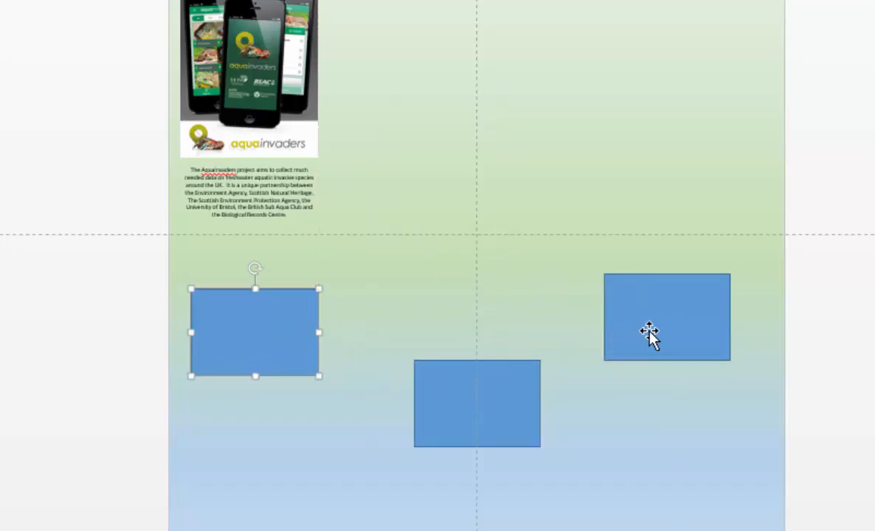
{"action": "left_click", "coordinate": [667, 317]}
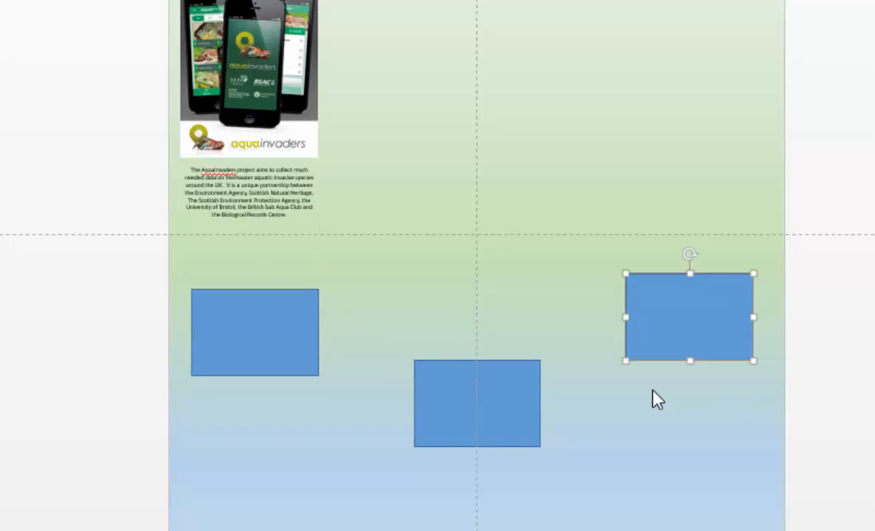
{"action": "mouse_move", "coordinate": [624, 398]}
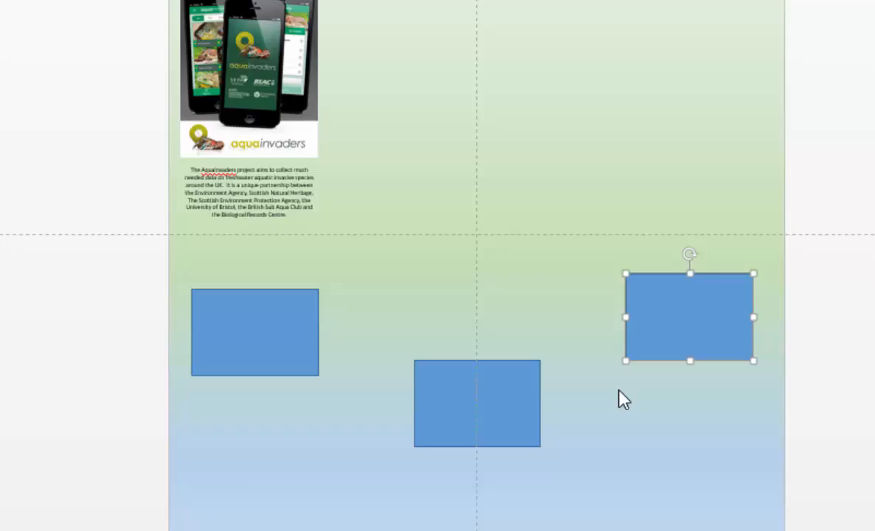
{"action": "mouse_move", "coordinate": [470, 401]}
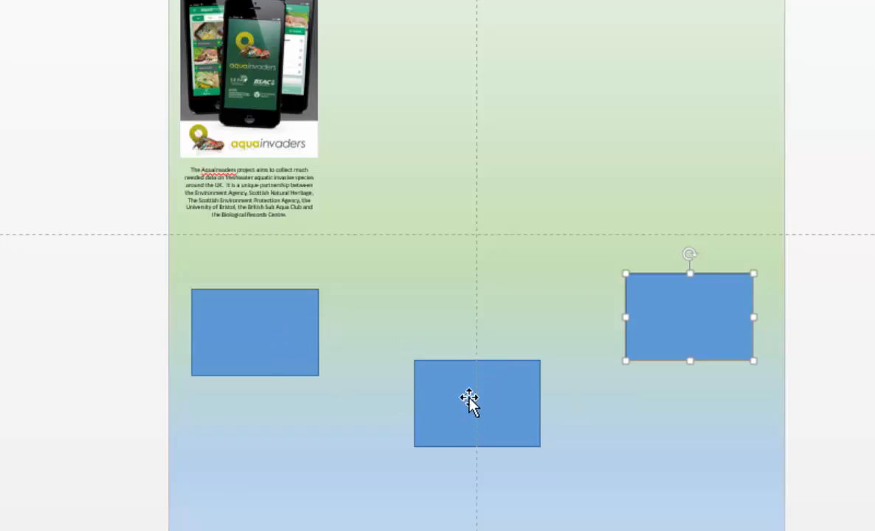
{"action": "mouse_move", "coordinate": [528, 398]}
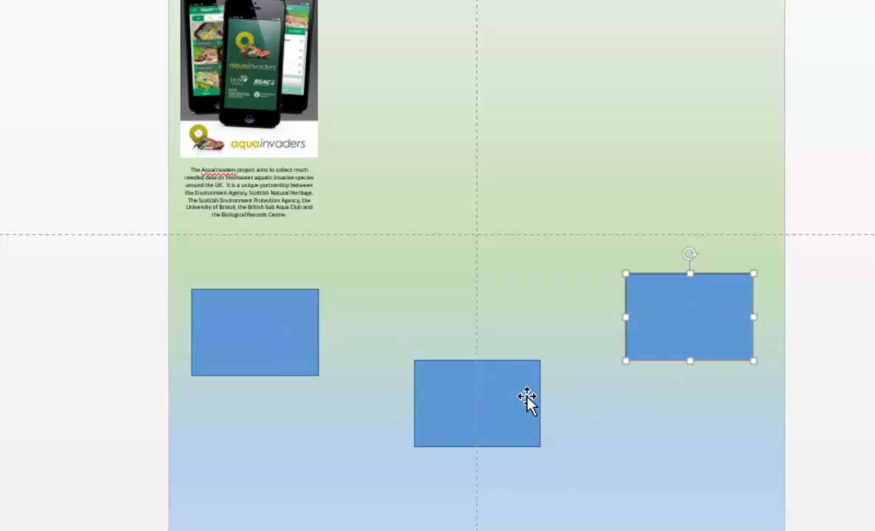
{"action": "mouse_move", "coordinate": [522, 403]}
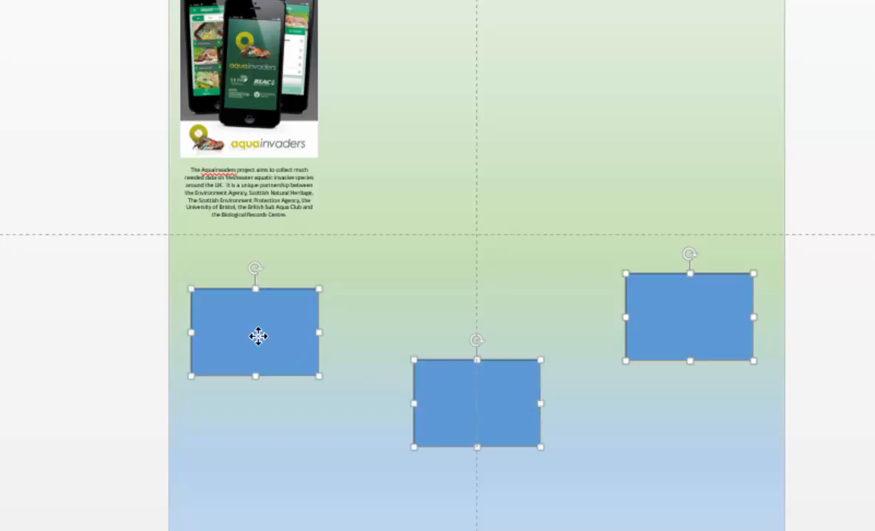
{"action": "mouse_move", "coordinate": [713, 351]}
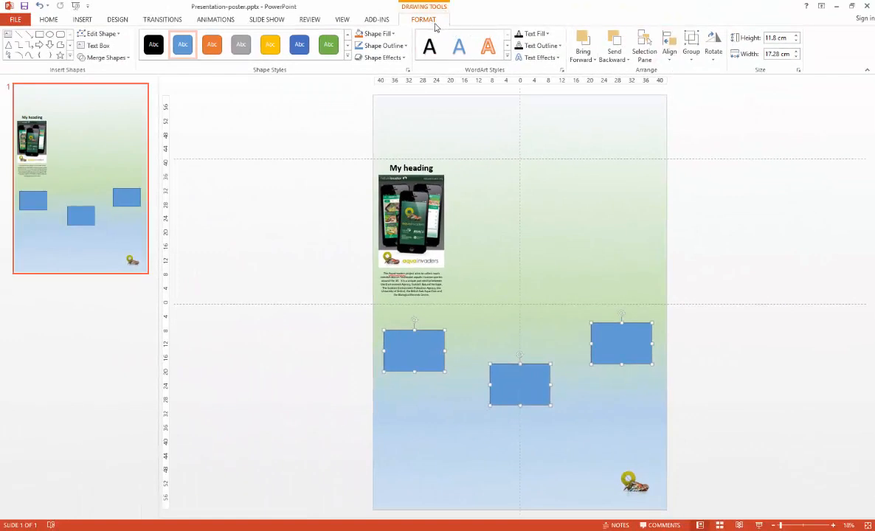
{"action": "mouse_move", "coordinate": [655, 56]}
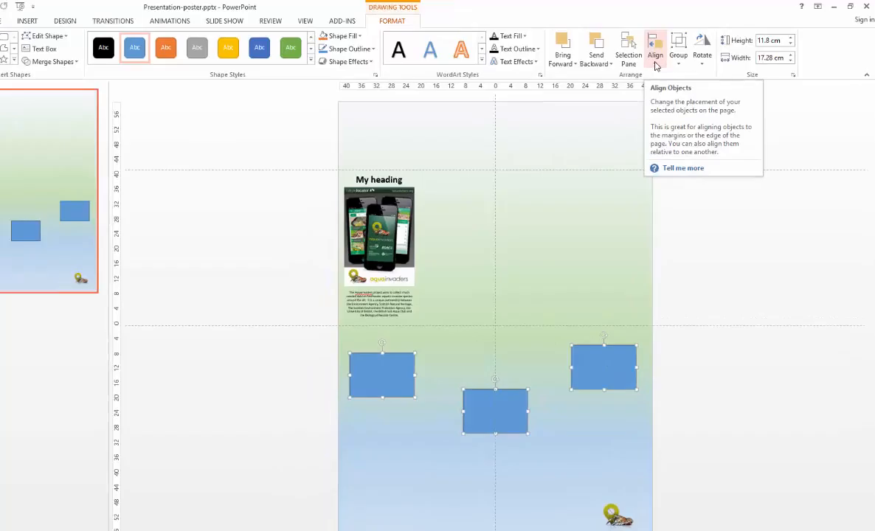
Show the Align menu with its Align to Slide and Align Selected Objects choices.
{"action": "left_click", "coordinate": [655, 50]}
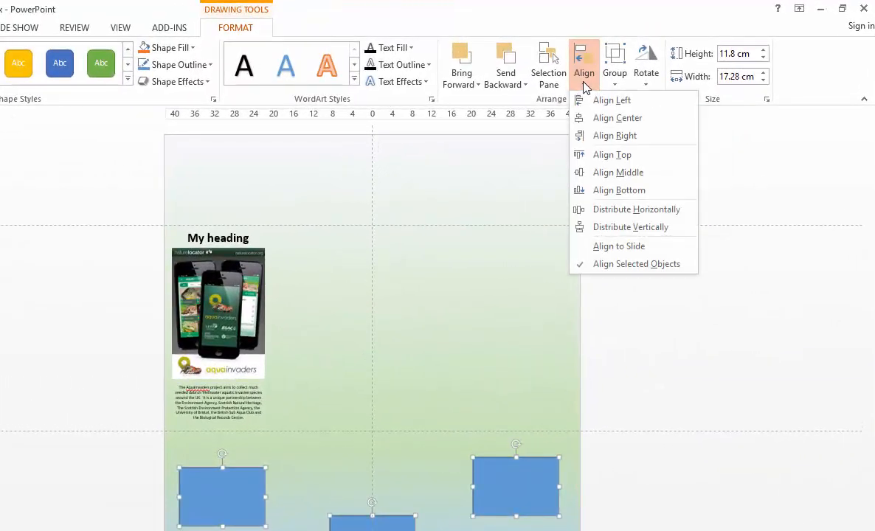
{"action": "mouse_move", "coordinate": [616, 212]}
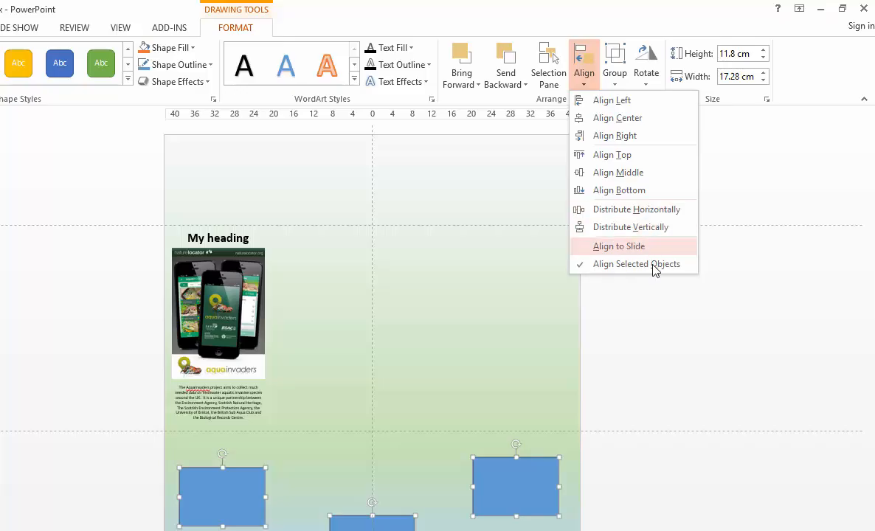
{"action": "mouse_move", "coordinate": [636, 262]}
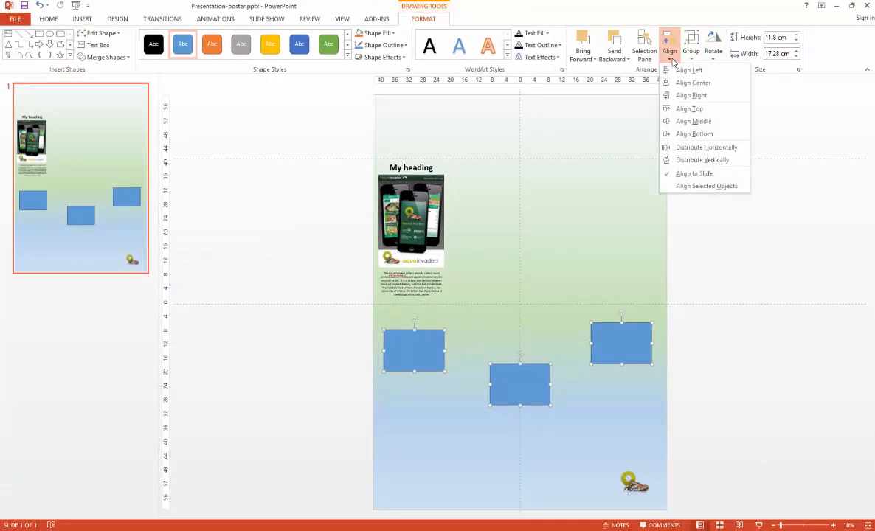
{"action": "mouse_move", "coordinate": [688, 71]}
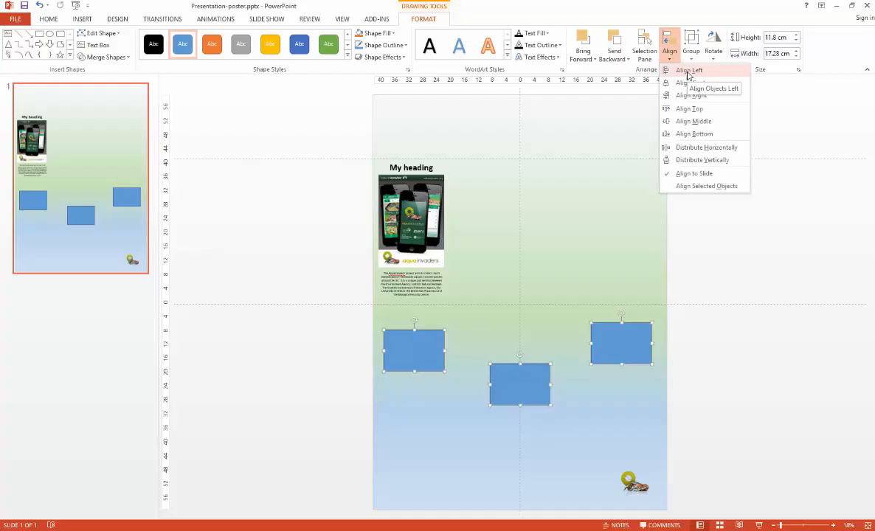
{"action": "left_click", "coordinate": [687, 71]}
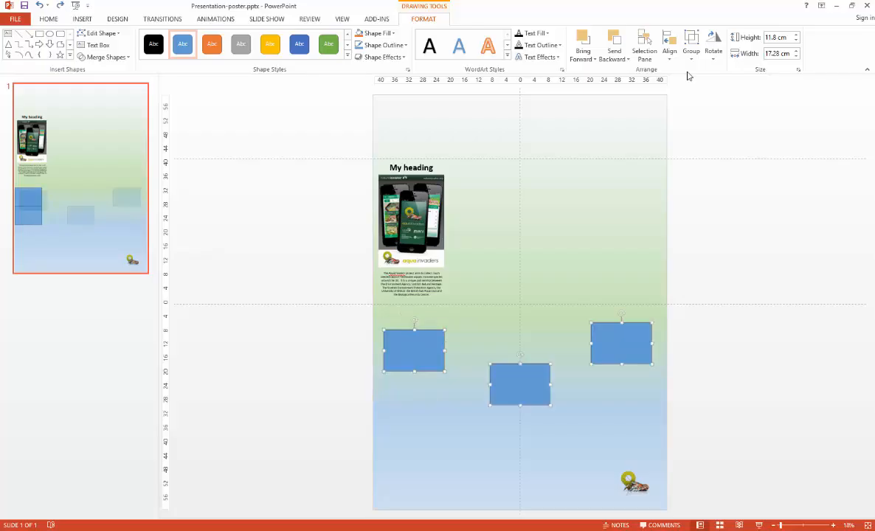
{"action": "left_click", "coordinate": [669, 43]}
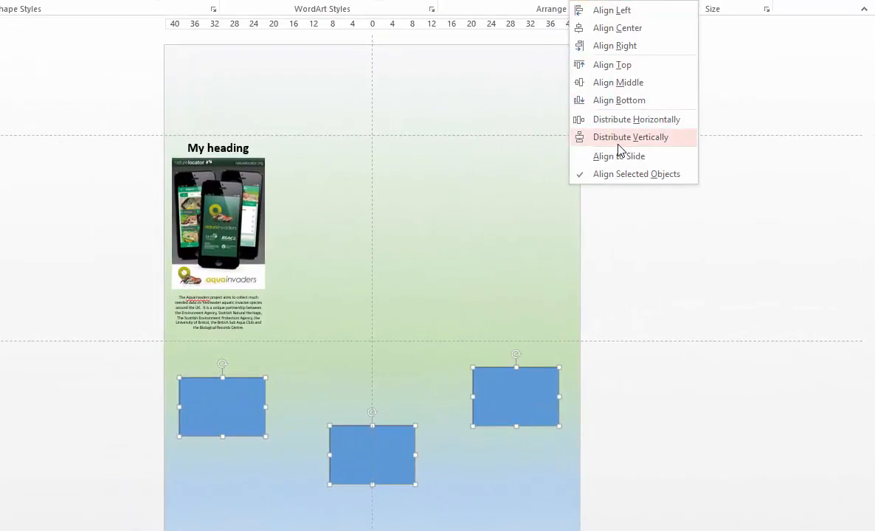
{"action": "left_click", "coordinate": [630, 135]}
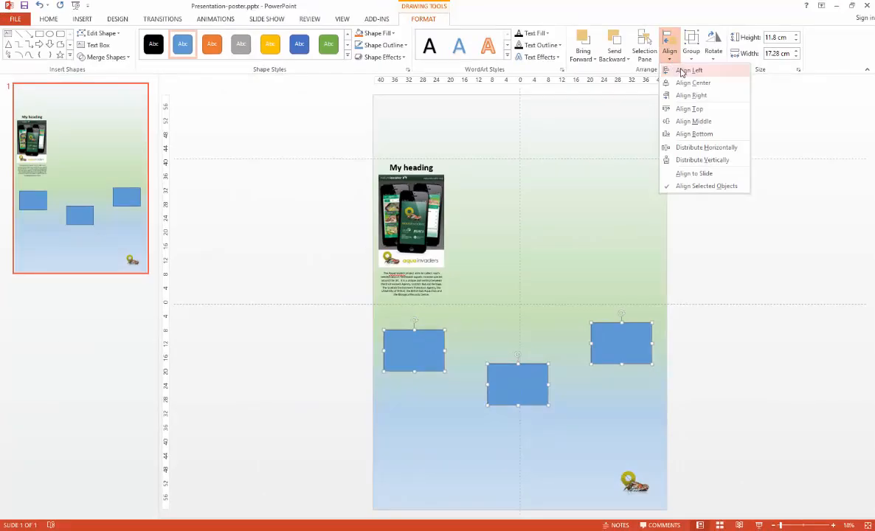
{"action": "left_click", "coordinate": [687, 71]}
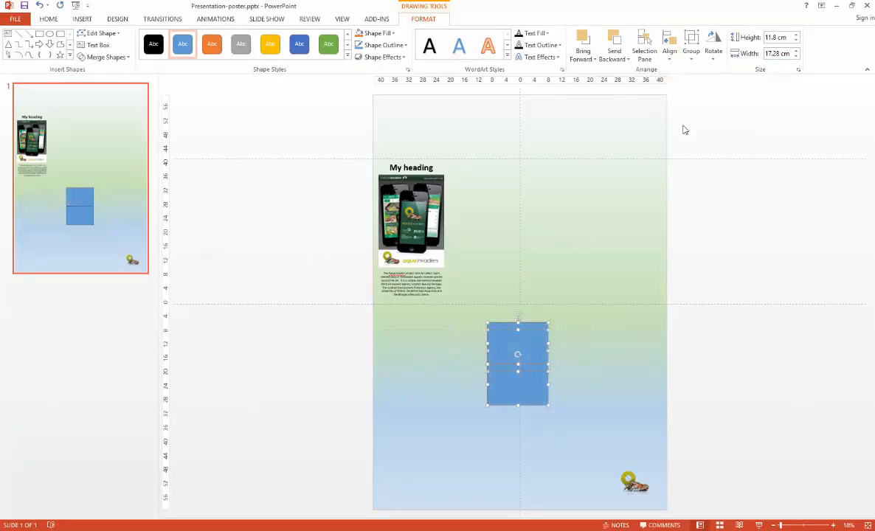
{"action": "mouse_move", "coordinate": [678, 269]}
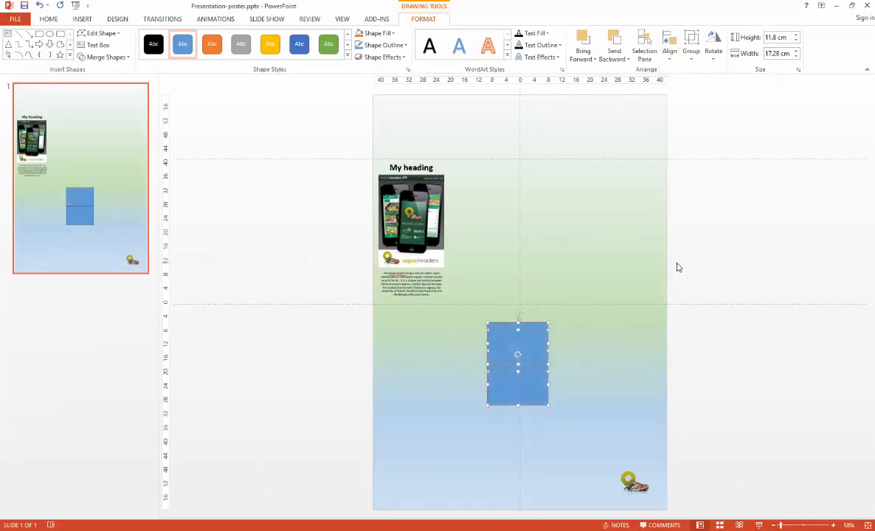
{"action": "left_click", "coordinate": [670, 45]}
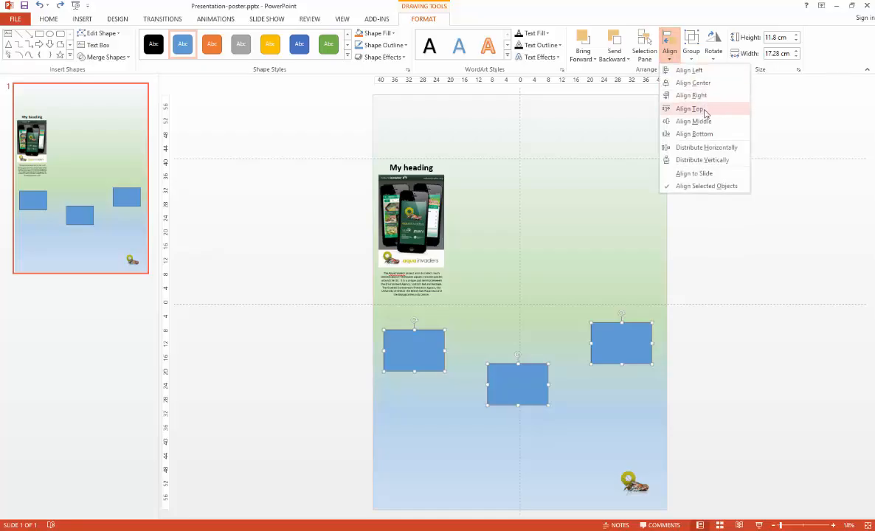
Align the rectangles by their top edges, then bring the alignment choices back up.
{"action": "left_click", "coordinate": [689, 109]}
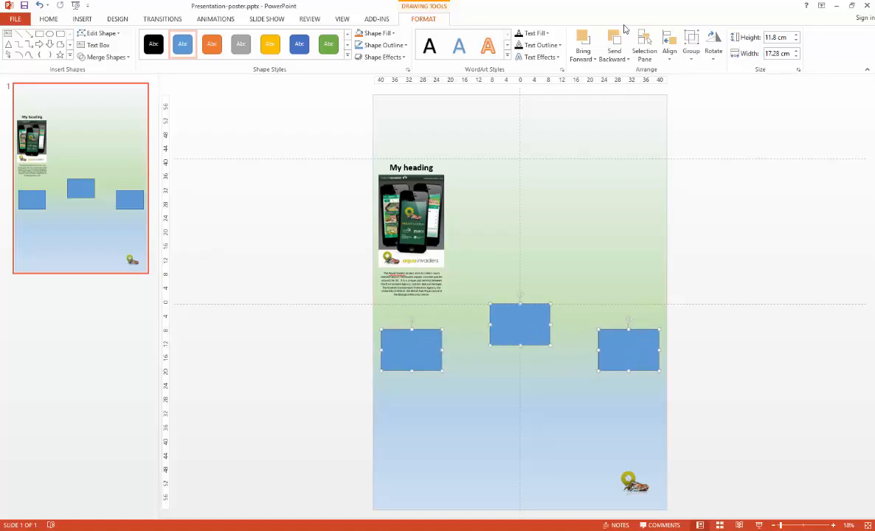
{"action": "left_click", "coordinate": [669, 45]}
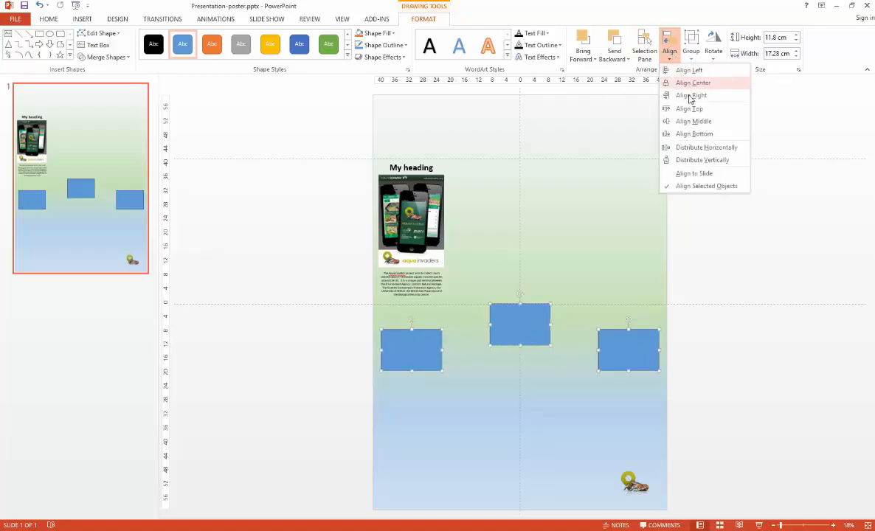